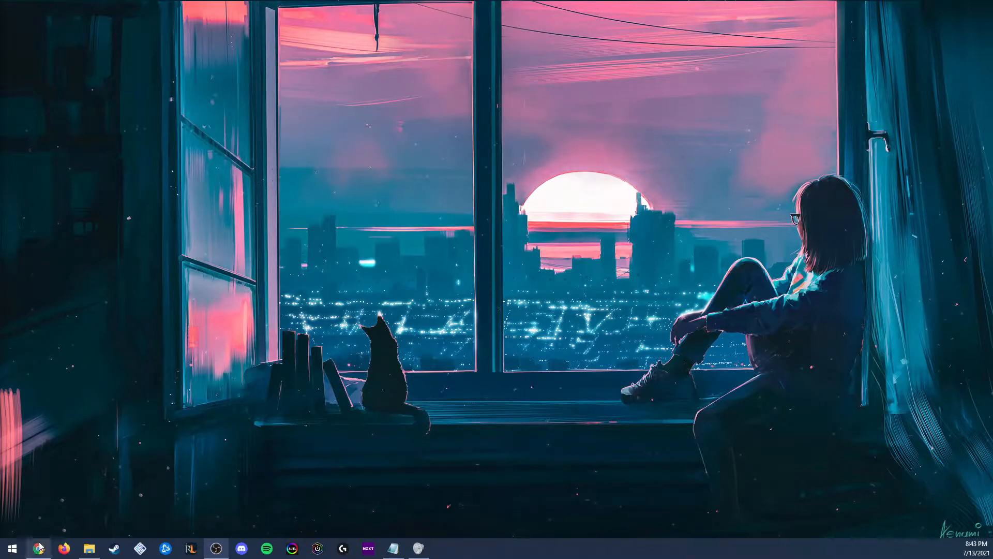
Step: Download the Persona 3 PNACH V4.1 paste from Pastebin in Chrome and minimize the browser
{"action": "left_click", "coordinate": [38, 549]}
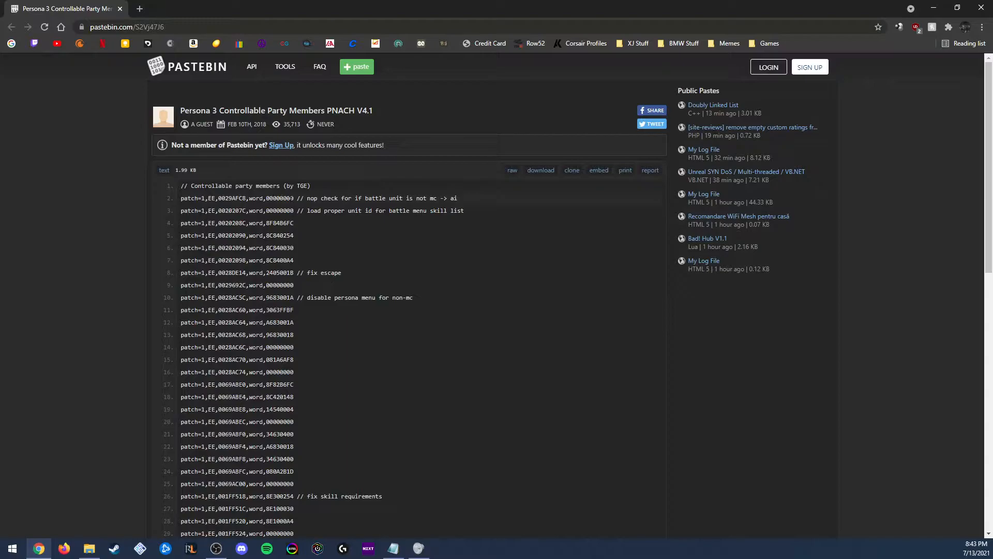
{"action": "scroll", "scroll_direction": "down", "scroll_amount": 3}
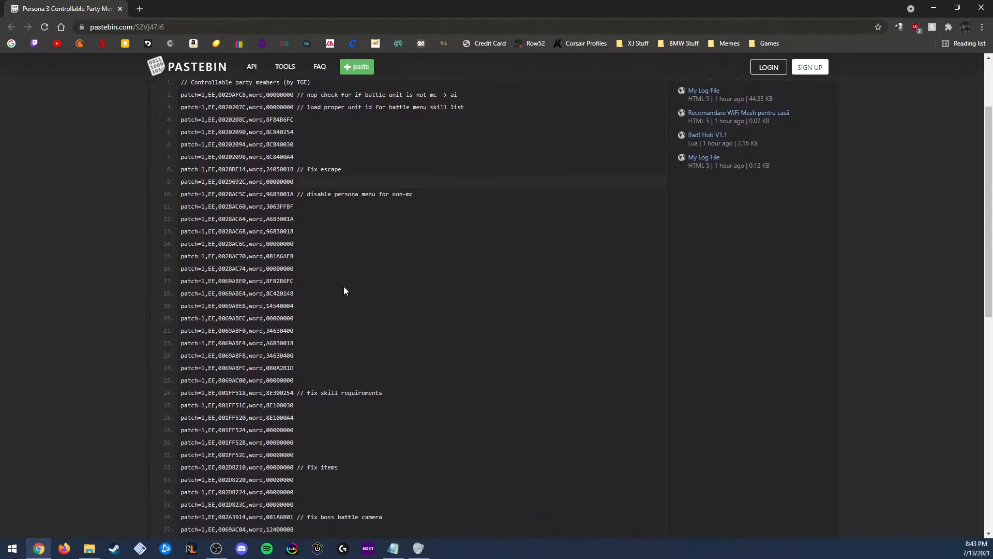
{"action": "scroll", "scroll_direction": "down", "scroll_amount": 3}
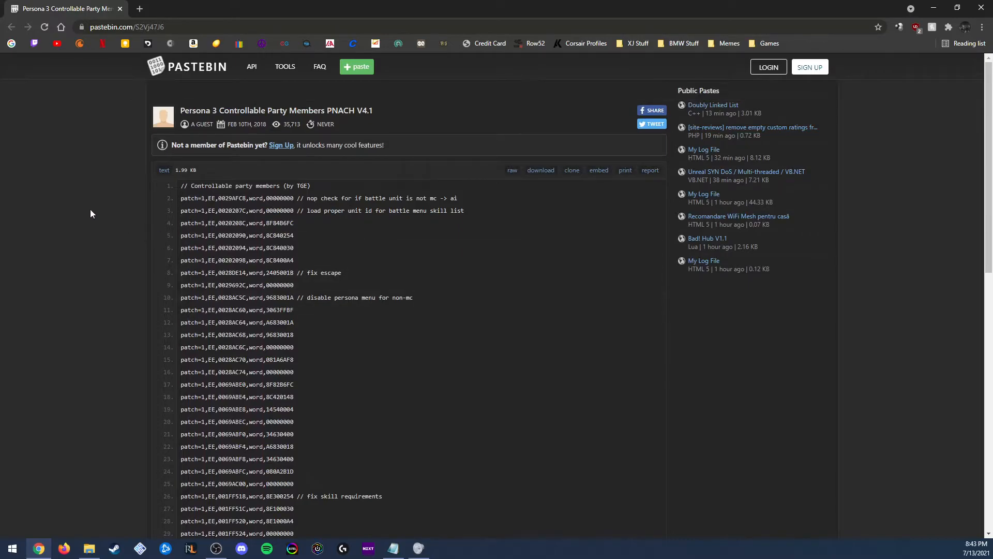
{"action": "mouse_move", "coordinate": [587, 206]}
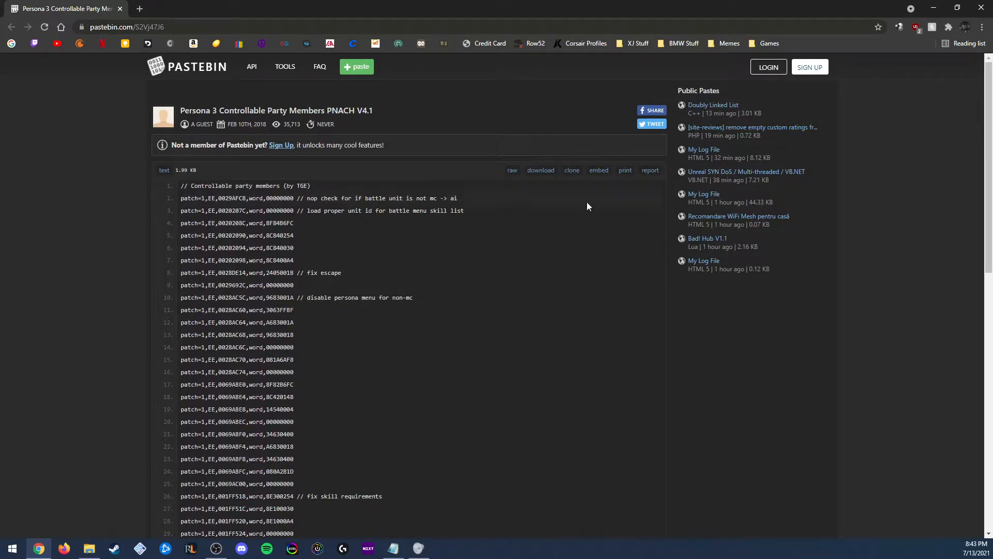
{"action": "mouse_move", "coordinate": [514, 201]}
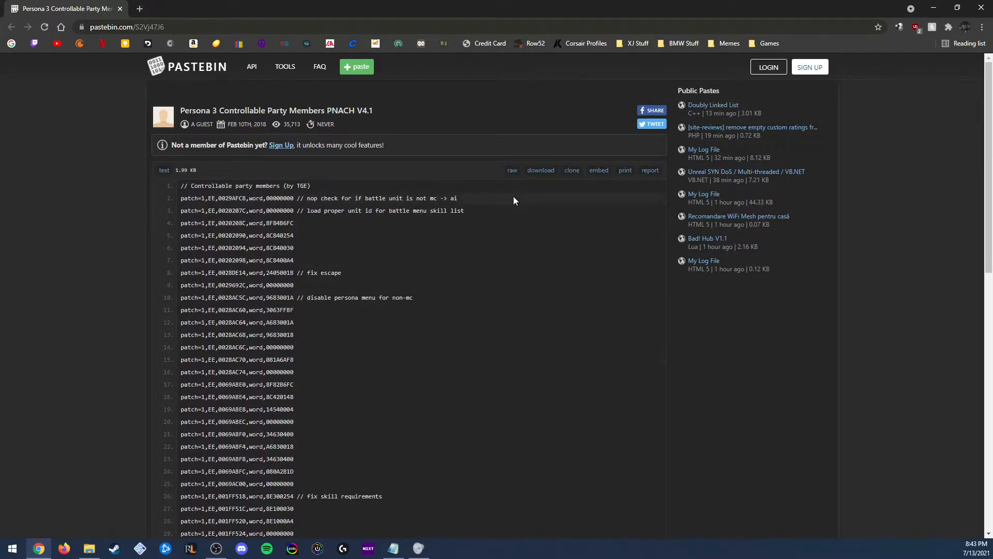
{"action": "left_click", "coordinate": [539, 170]}
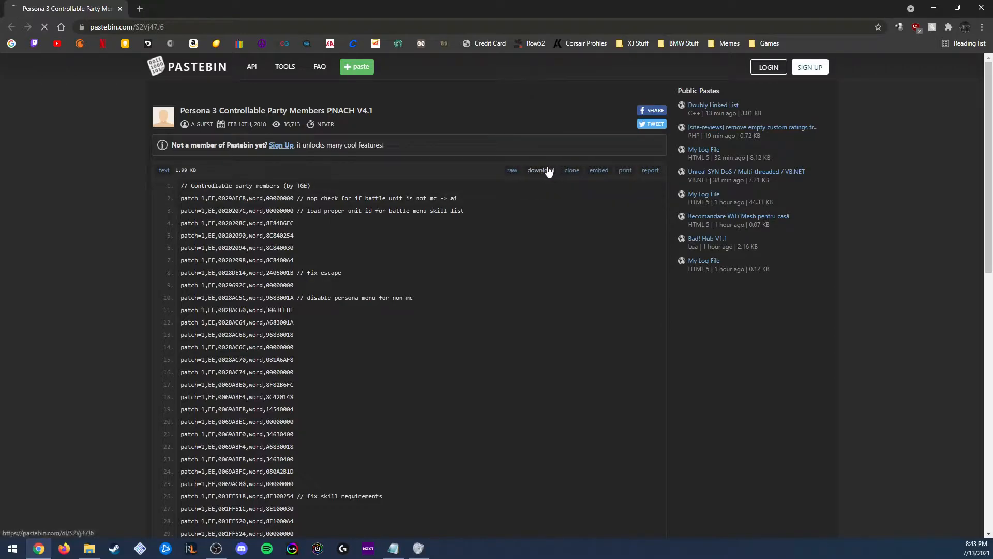
{"action": "left_click", "coordinate": [540, 170]}
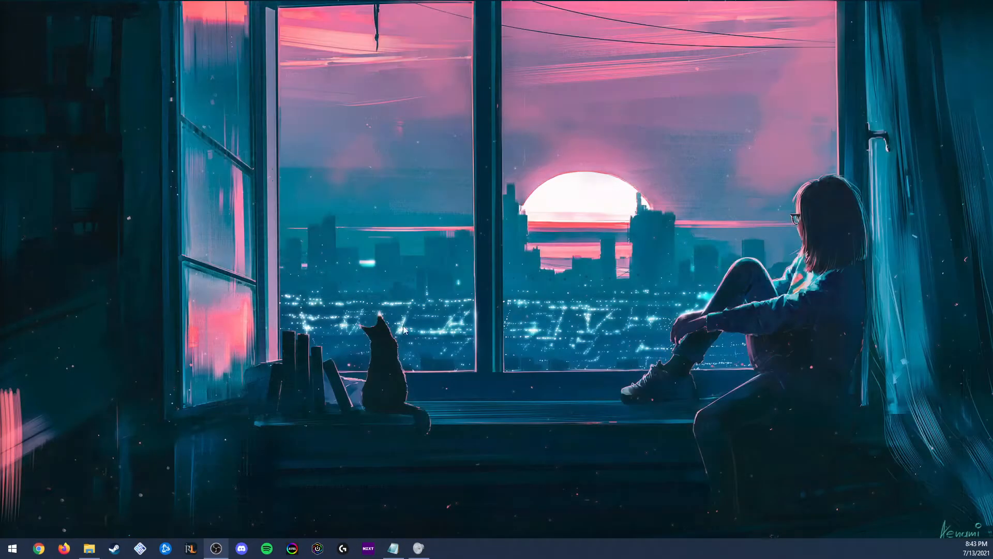
{"action": "mouse_move", "coordinate": [133, 469]}
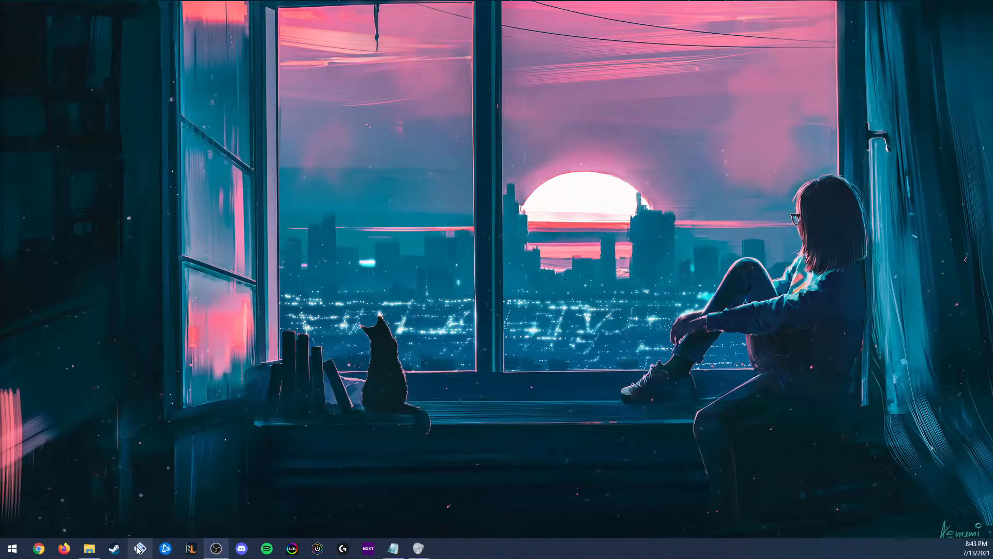
Step: Launch PCSX2, show the program log console and clear its output
{"action": "left_click", "coordinate": [140, 548]}
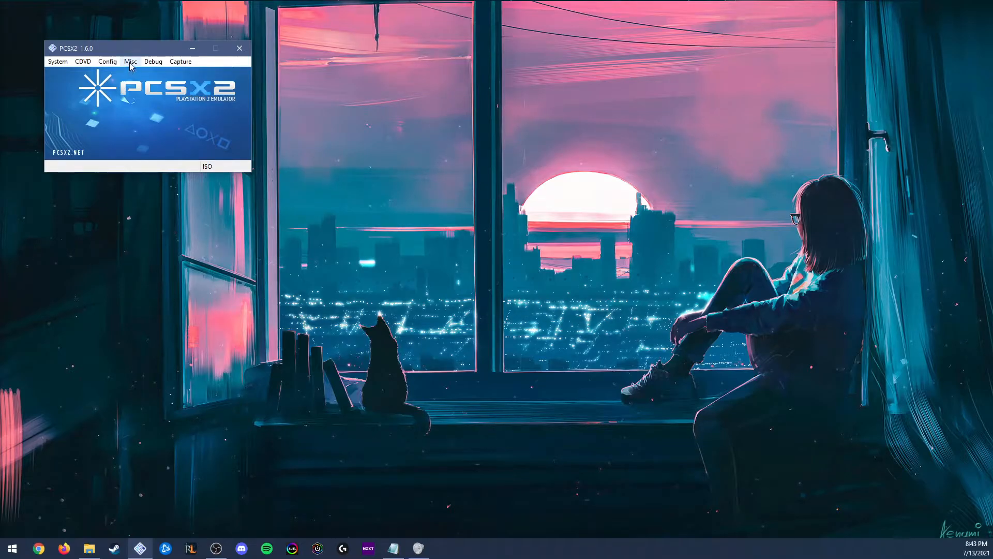
{"action": "left_click", "coordinate": [130, 61]}
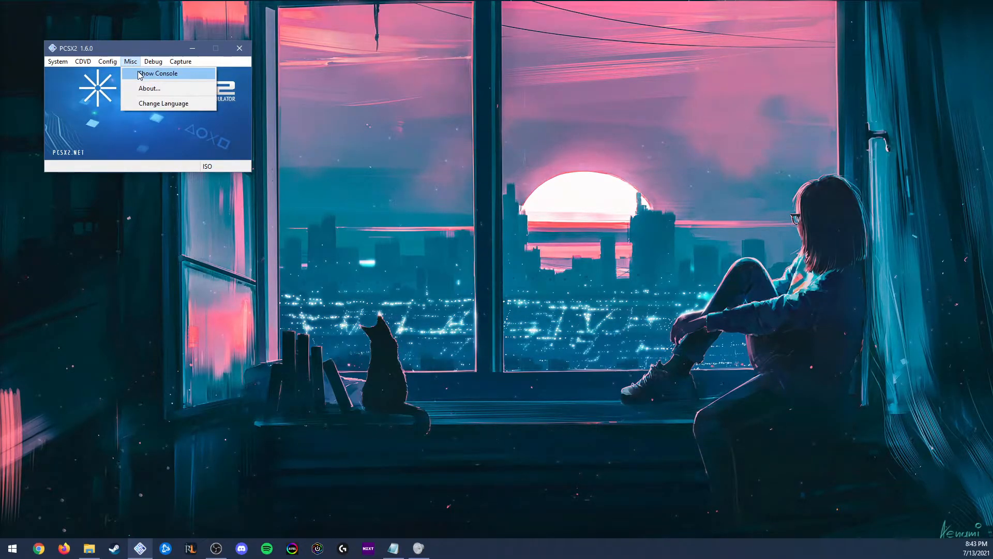
{"action": "left_click", "coordinate": [160, 72]}
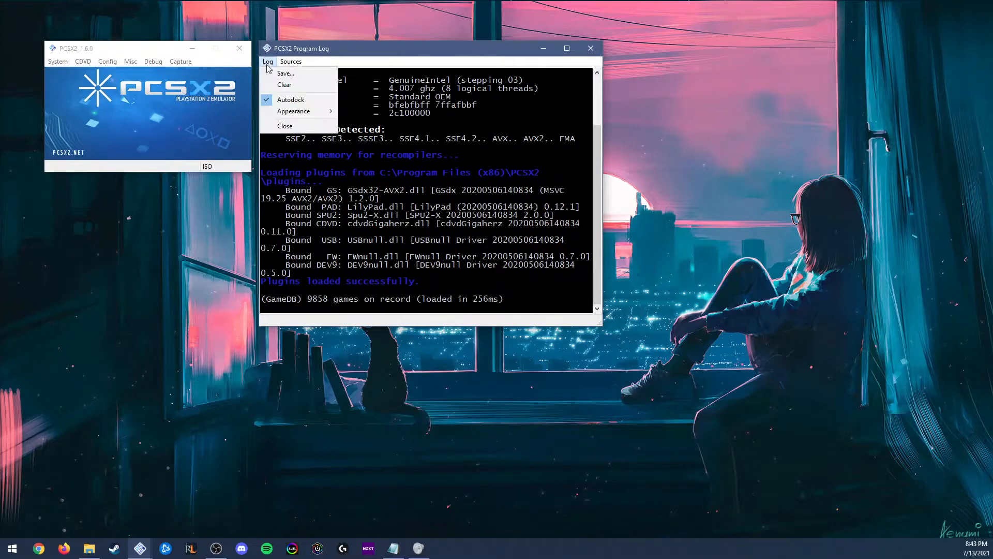
{"action": "left_click", "coordinate": [283, 84]}
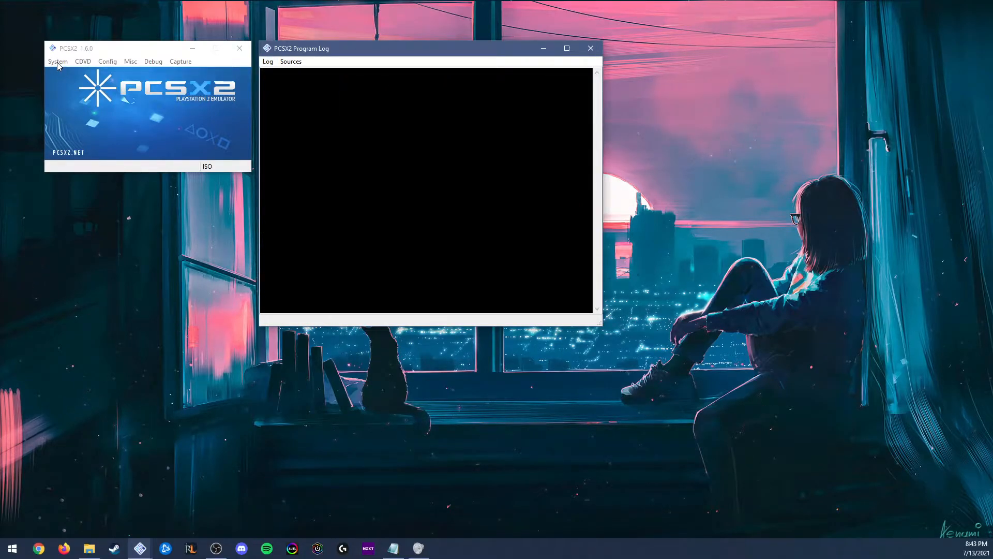
Step: Confirm Enable Cheats is on in the System menu and fast-boot the game ISO
{"action": "left_click", "coordinate": [58, 61]}
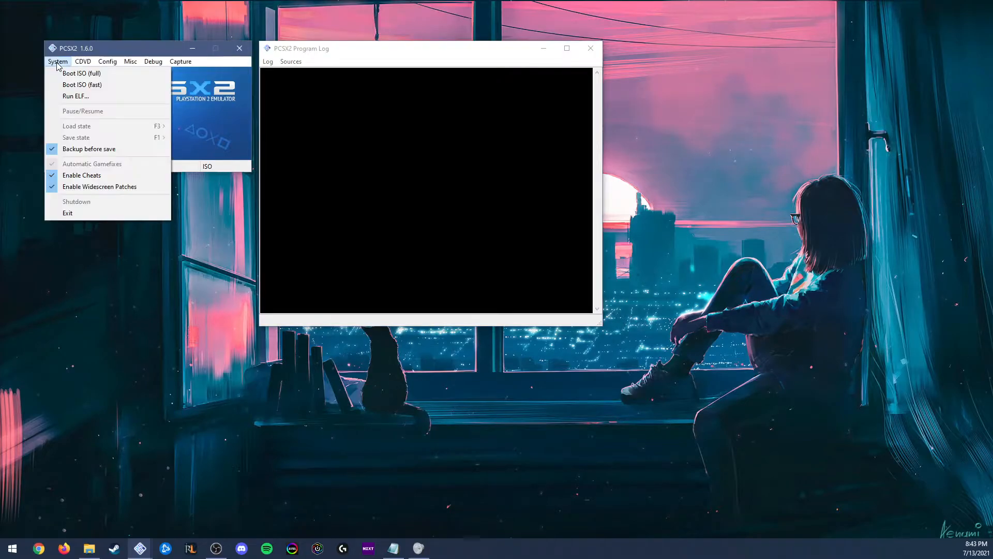
{"action": "left_click", "coordinate": [107, 61]}
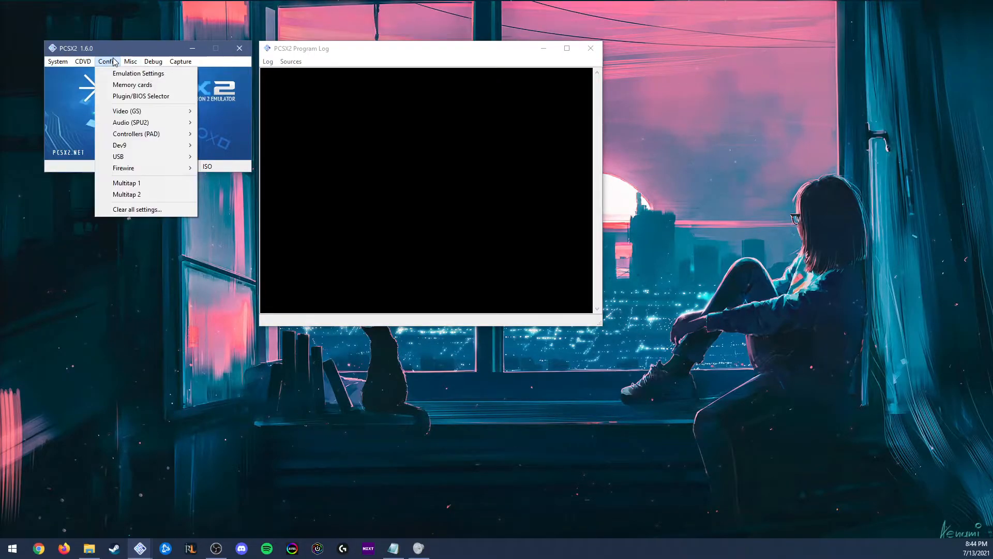
{"action": "left_click", "coordinate": [83, 61]}
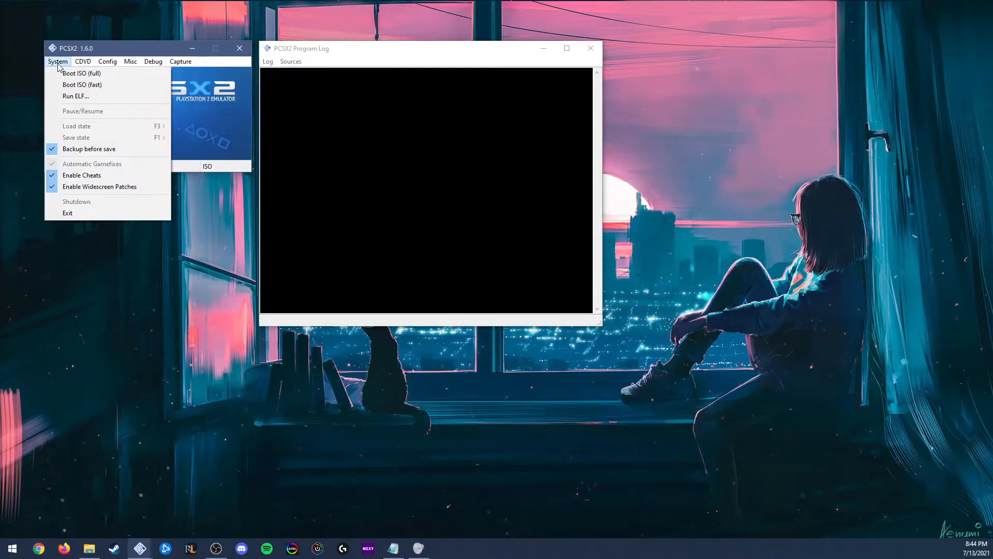
{"action": "mouse_move", "coordinate": [80, 84]}
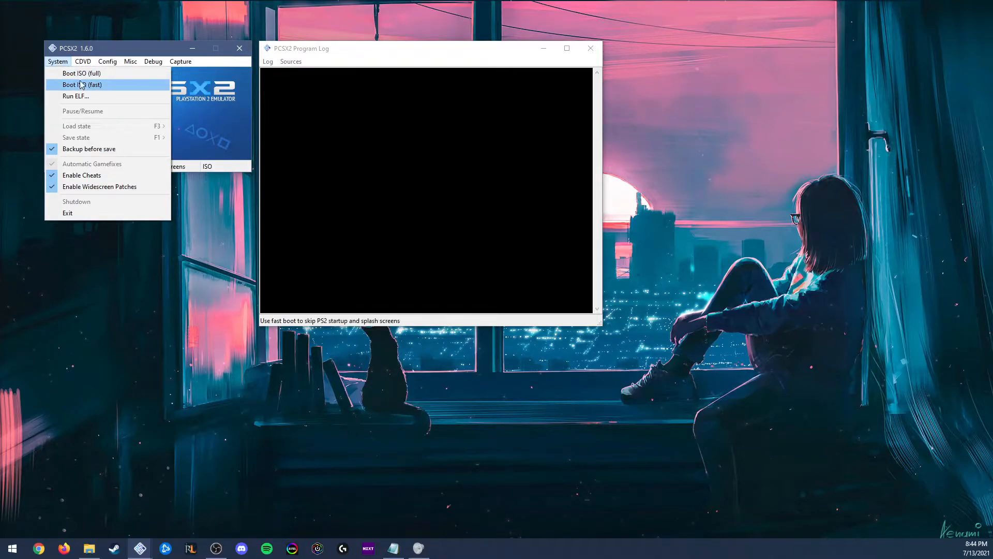
{"action": "left_click", "coordinate": [82, 84]}
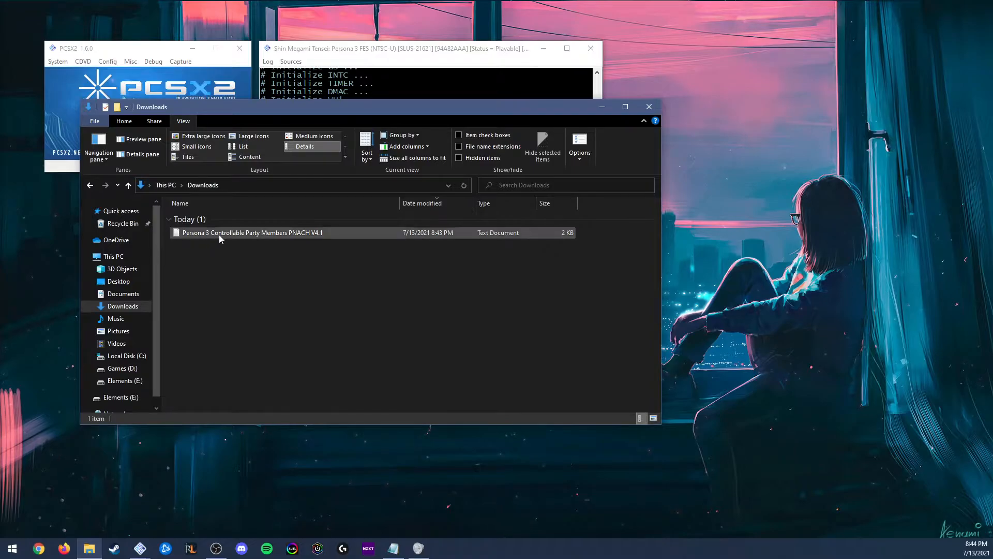
{"action": "mouse_move", "coordinate": [247, 233]}
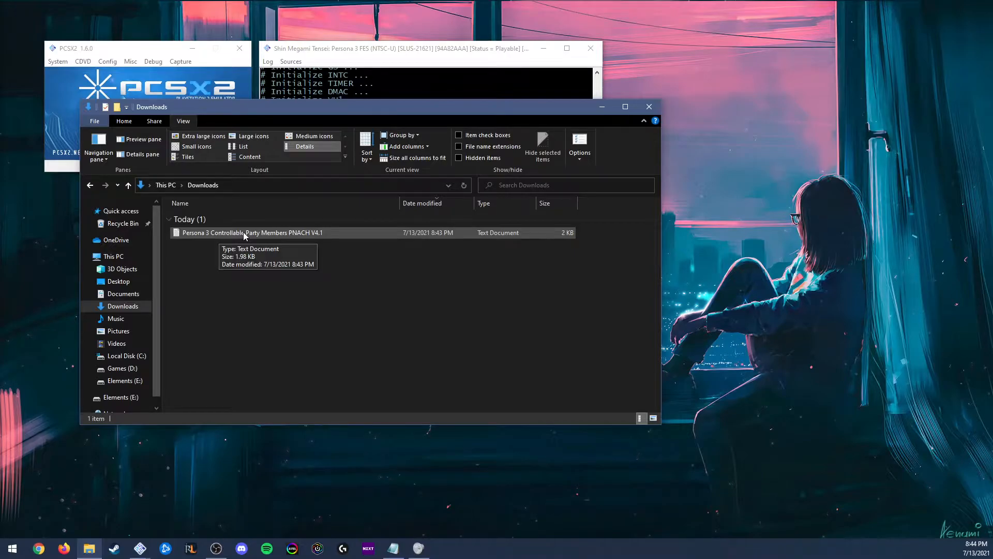
Step: Copy the downloaded PNACH cheat file from the Downloads folder
{"action": "right_click", "coordinate": [247, 233]}
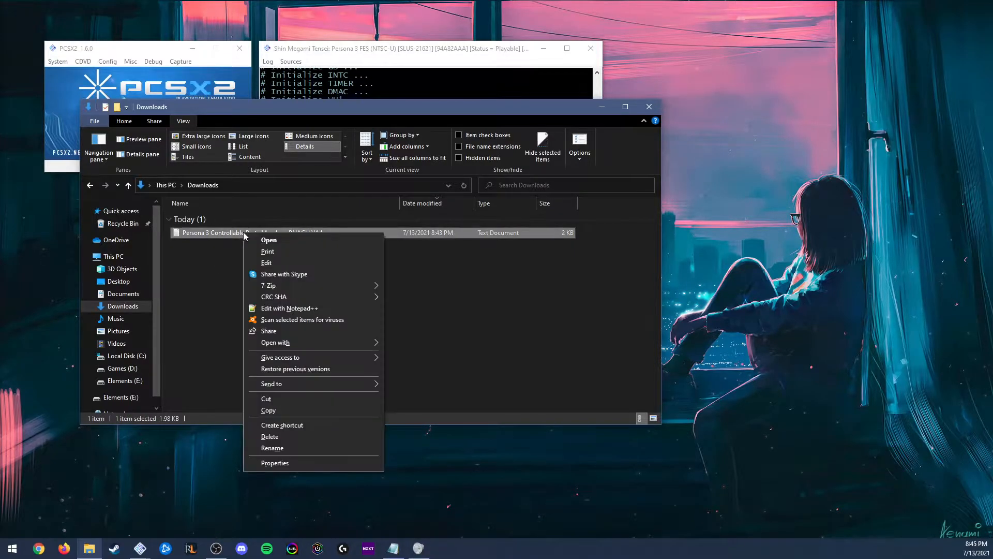
{"action": "left_click", "coordinate": [185, 361]}
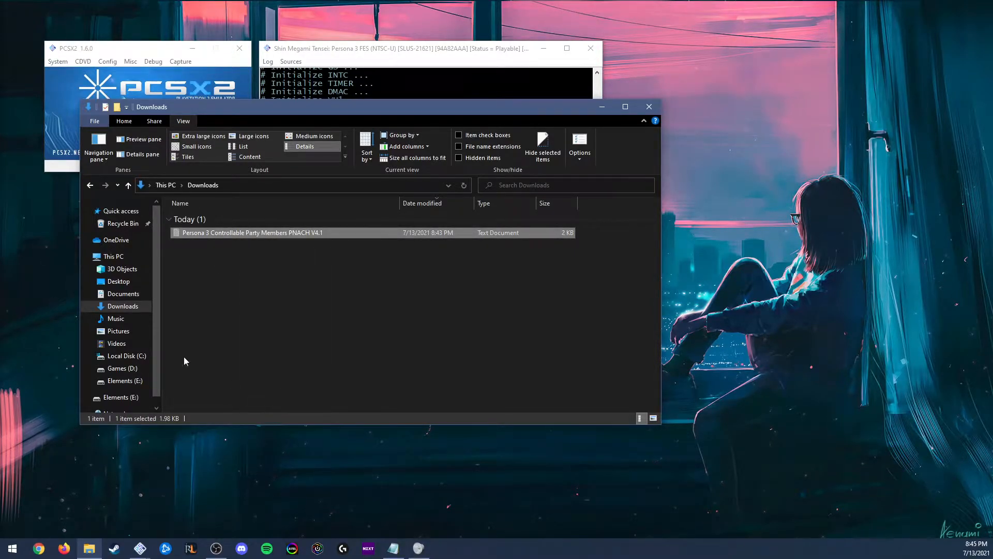
{"action": "mouse_move", "coordinate": [123, 293]}
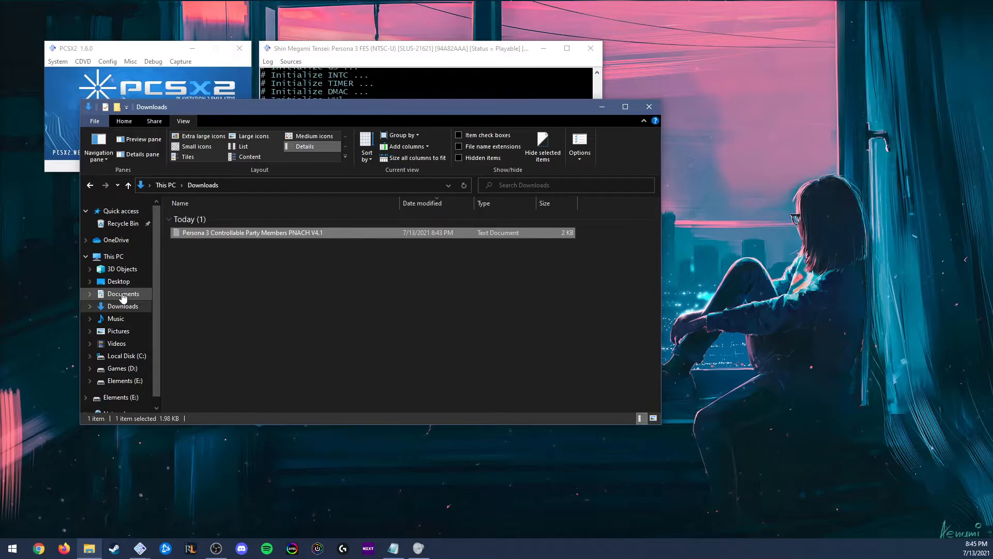
Step: Paste the cheat file into Documents > PCSX2 > cheats
{"action": "left_click", "coordinate": [123, 293]}
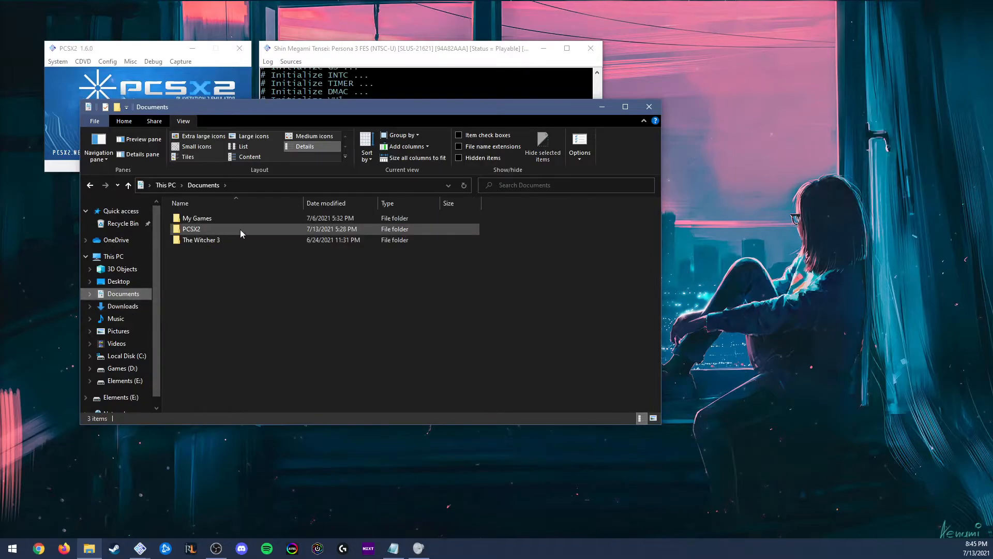
{"action": "double_click", "coordinate": [190, 228]}
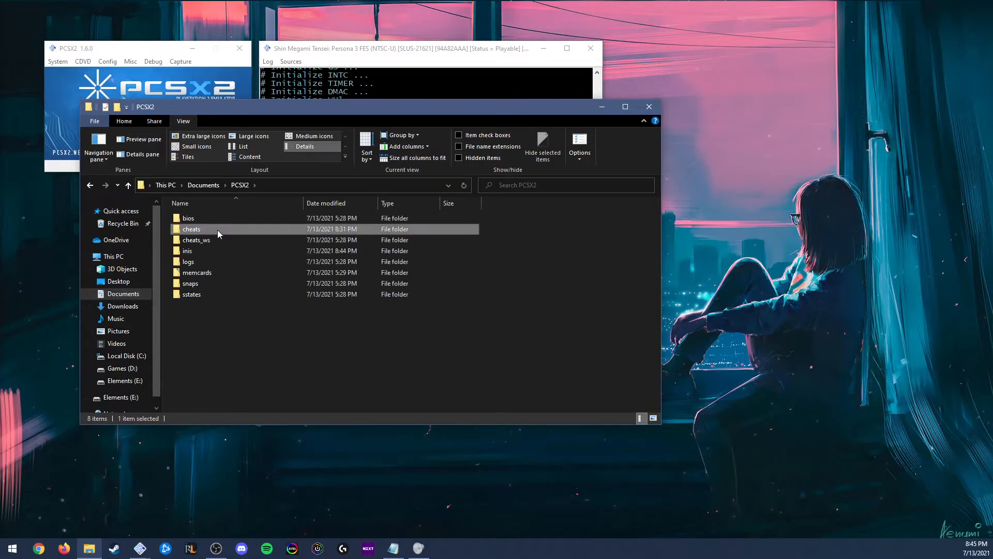
{"action": "double_click", "coordinate": [191, 228]}
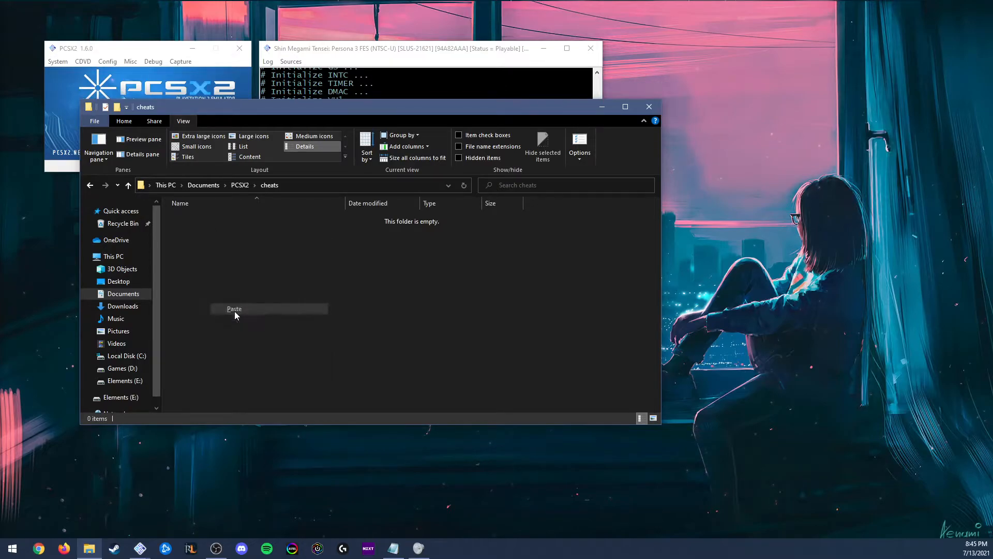
{"action": "left_click", "coordinate": [235, 309]}
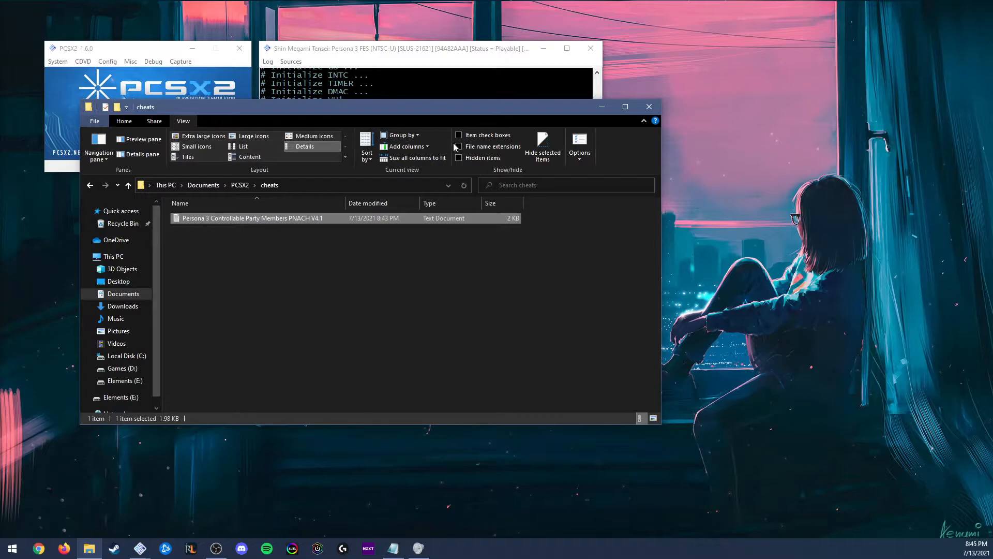
Step: Show file name extensions and rename the cheat file to 94A82AAA.pnach, confirming the extension change
{"action": "left_click", "coordinate": [458, 145]}
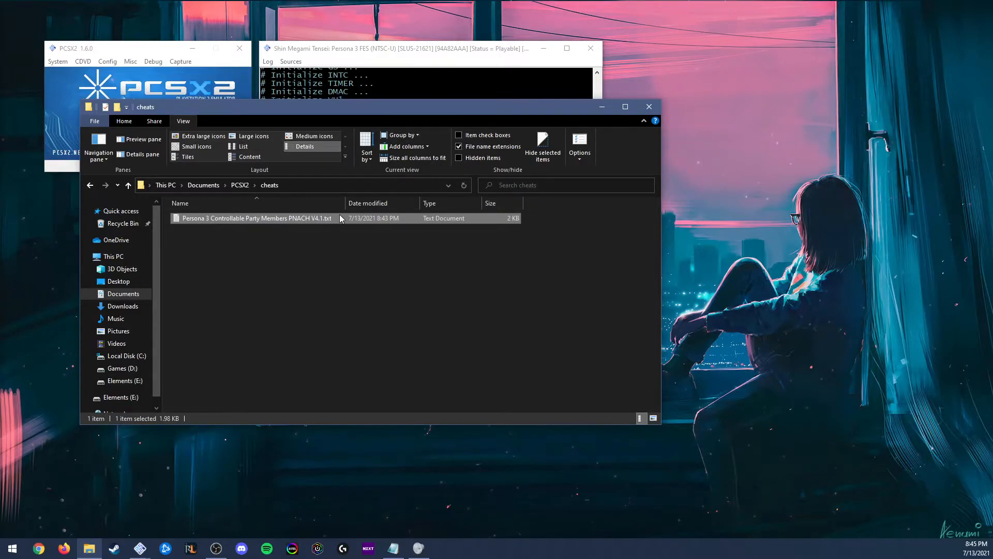
{"action": "mouse_move", "coordinate": [328, 219]}
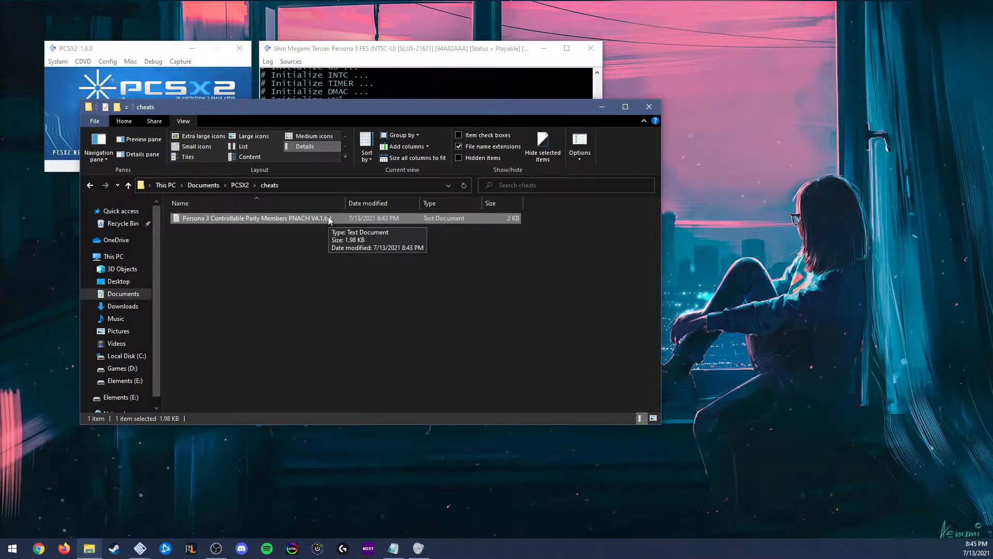
{"action": "right_click", "coordinate": [256, 218]}
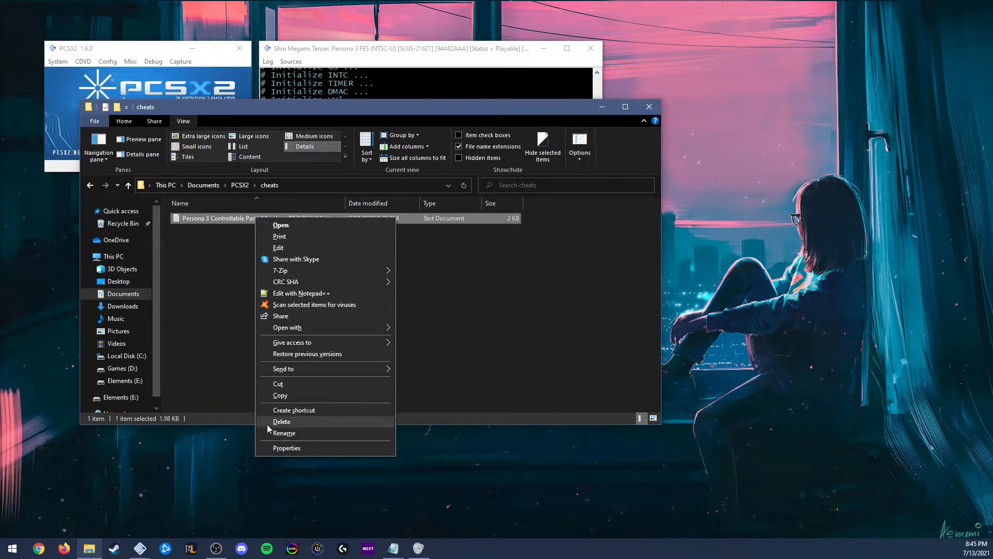
{"action": "left_click", "coordinate": [283, 432]}
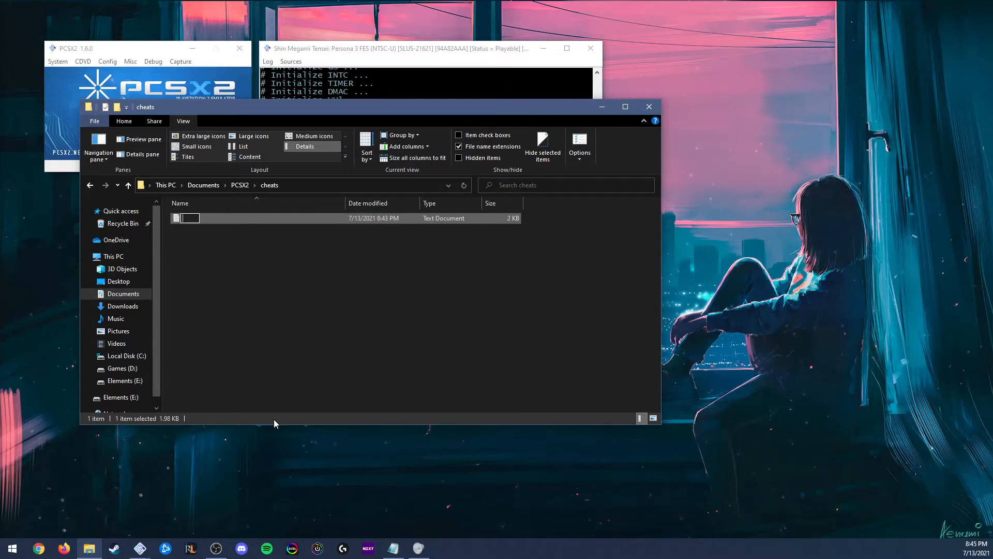
{"action": "type", "text": "9"}
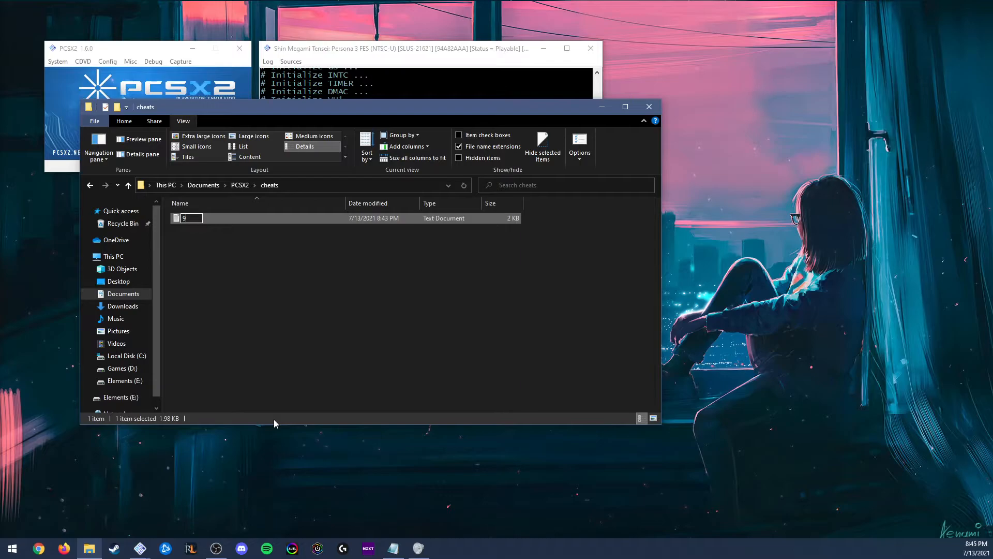
{"action": "type", "text": "4A82AAA.pn"}
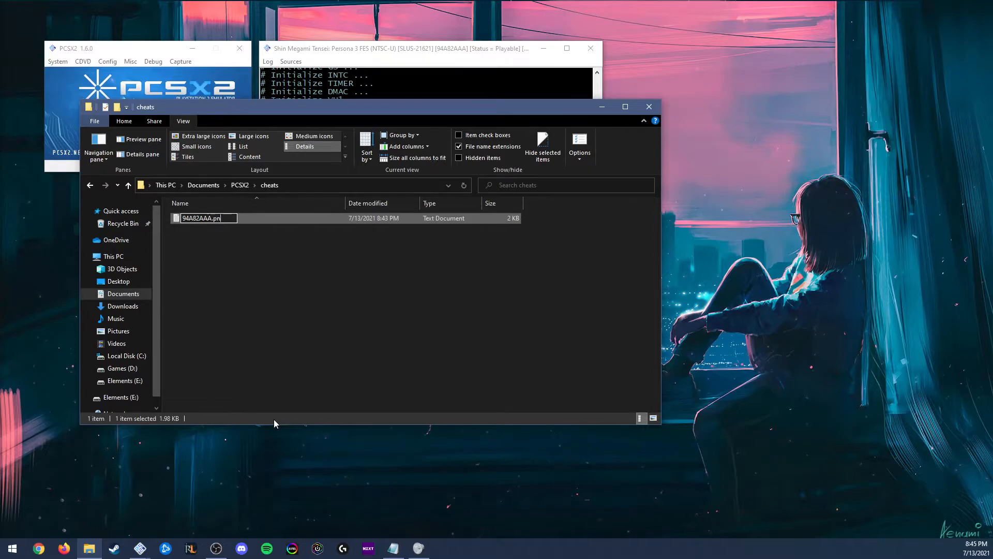
{"action": "key", "text": "enter"}
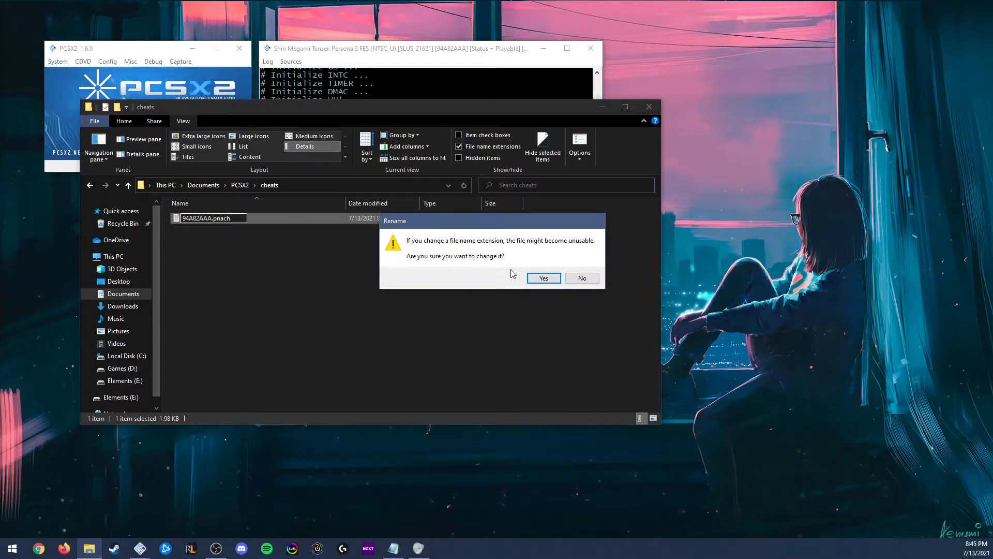
{"action": "left_click", "coordinate": [543, 277]}
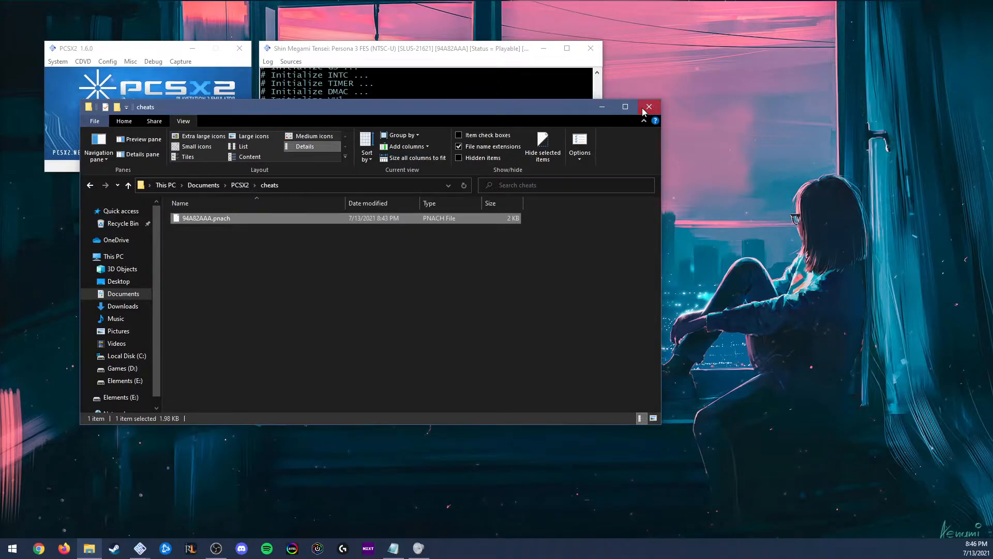
Step: Close File Explorer and fast-boot the ISO again from PCSX2's System menu with cheats enabled
{"action": "left_click", "coordinate": [648, 106]}
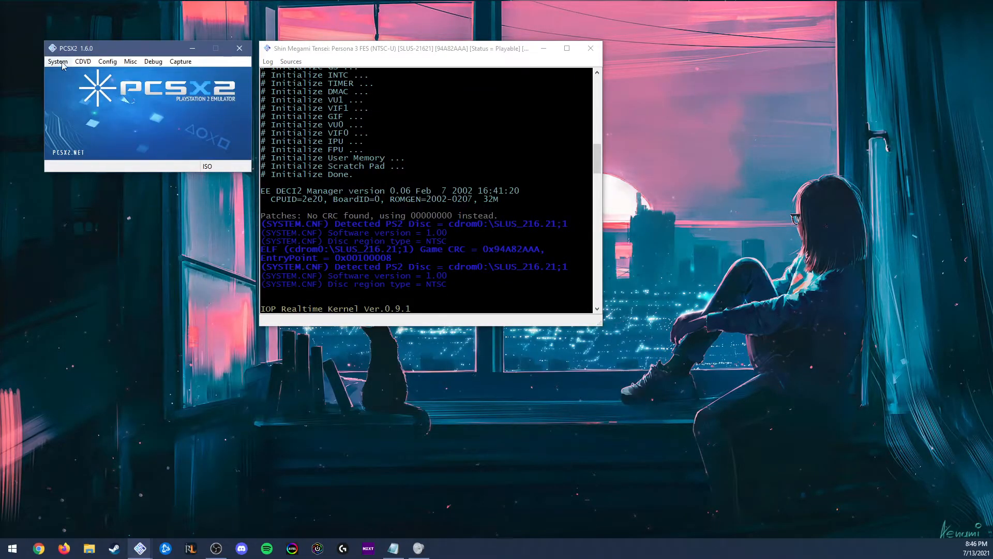
{"action": "left_click", "coordinate": [57, 61]}
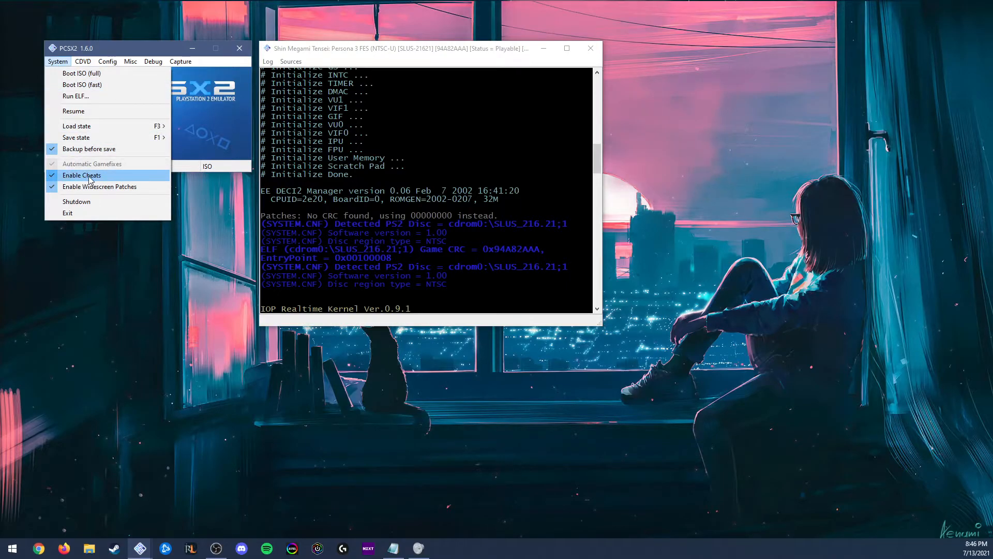
{"action": "mouse_move", "coordinate": [80, 84]}
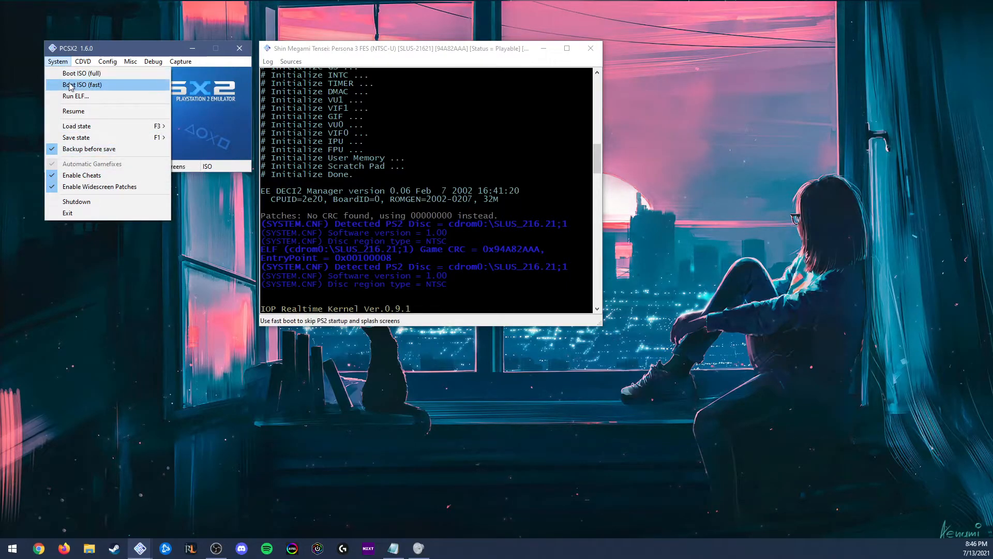
{"action": "left_click", "coordinate": [82, 84]}
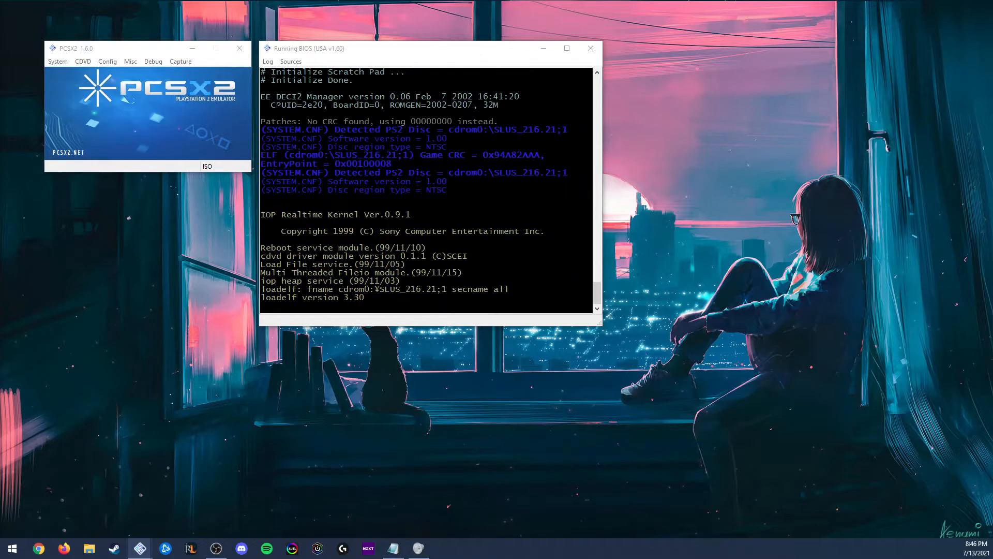